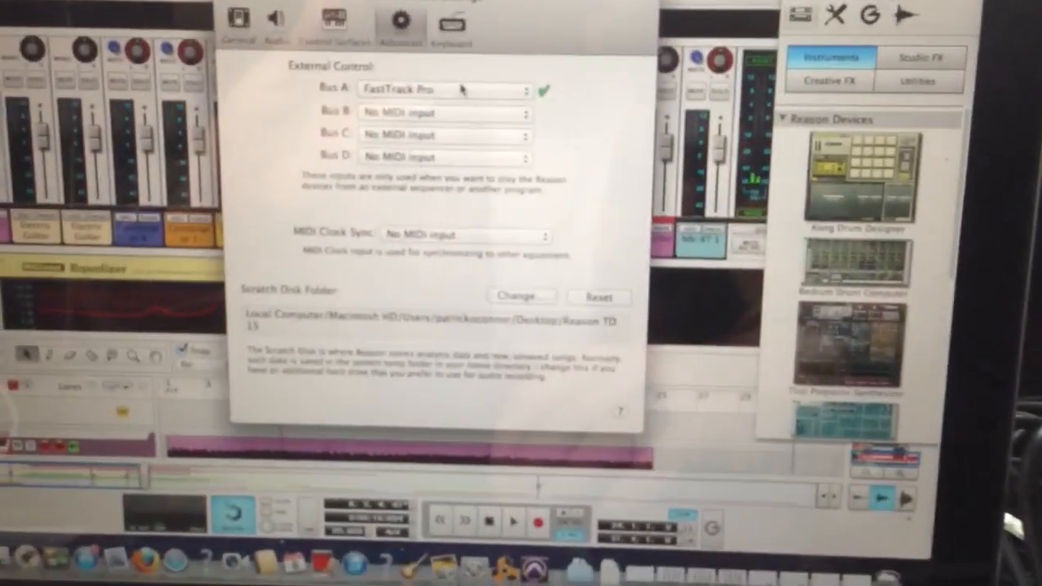
left_click(443, 90)
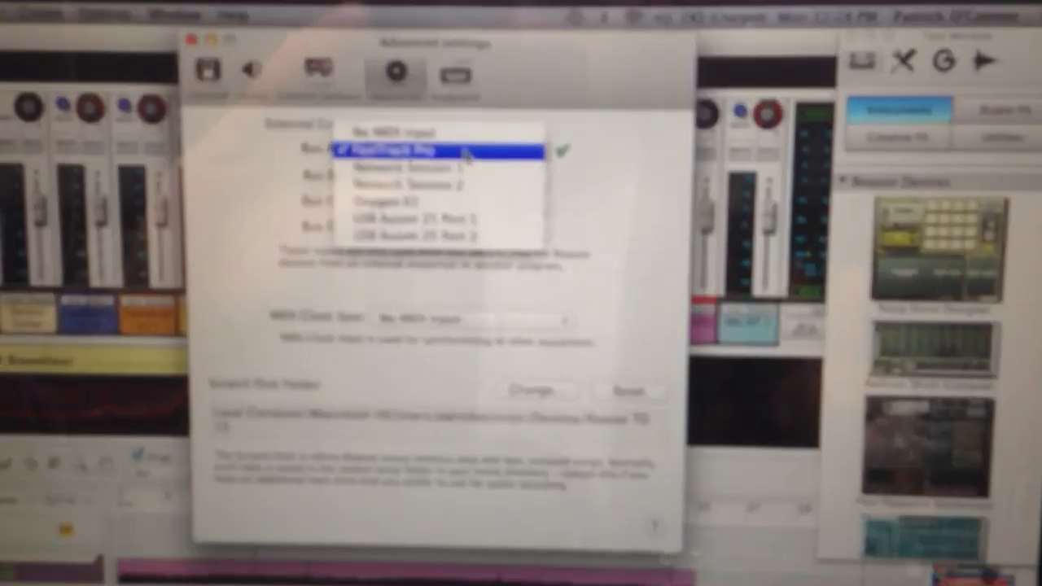
left_click(415, 152)
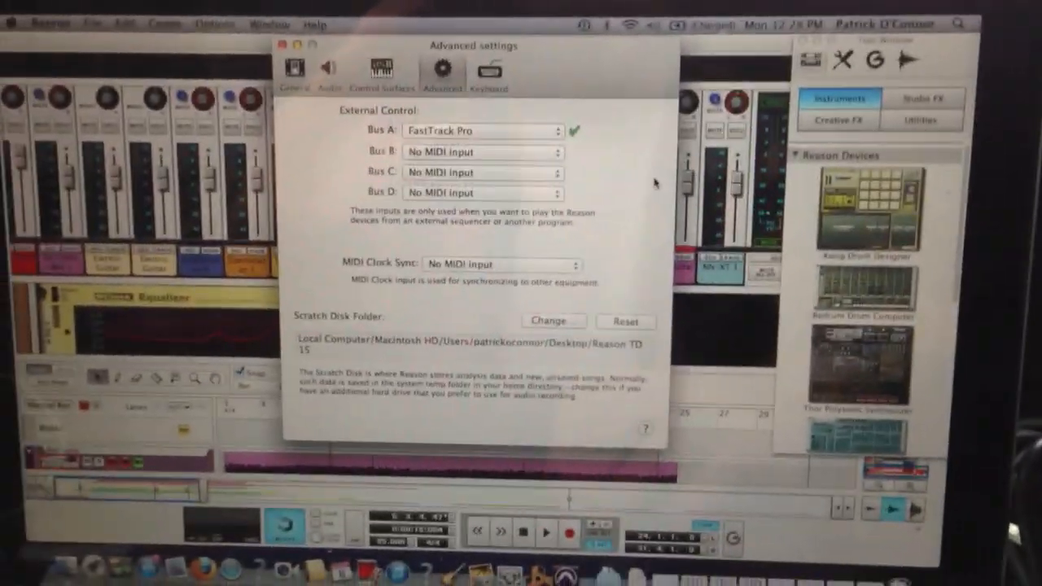